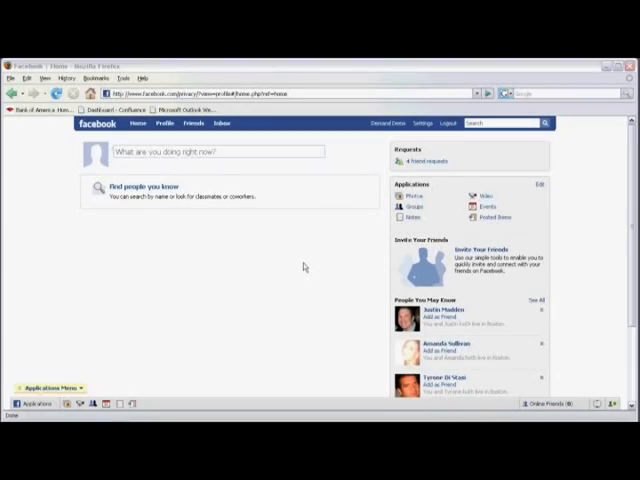
Open Privacy Settings from the Settings menu on the home page
{"action": "left_click", "coordinate": [423, 123]}
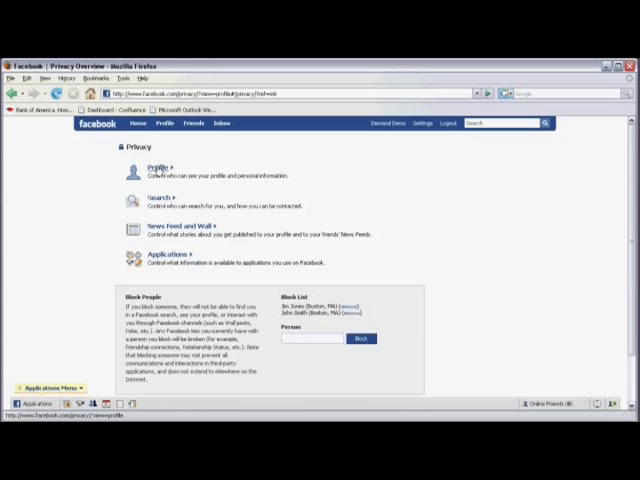
Follow the Profile link on the Privacy Overview page
{"action": "left_click", "coordinate": [157, 166]}
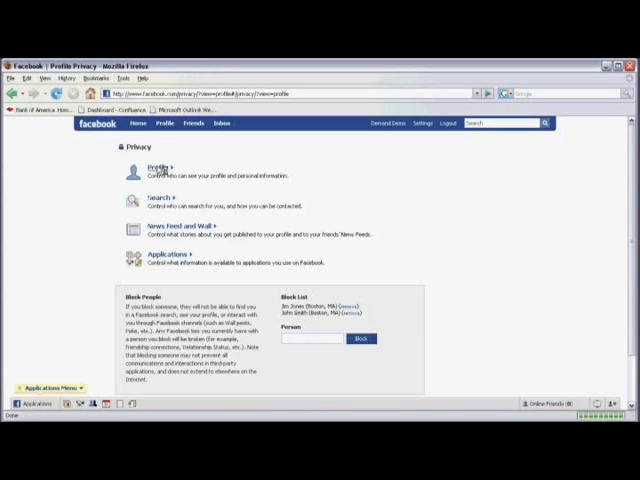
{"action": "left_click", "coordinate": [159, 166]}
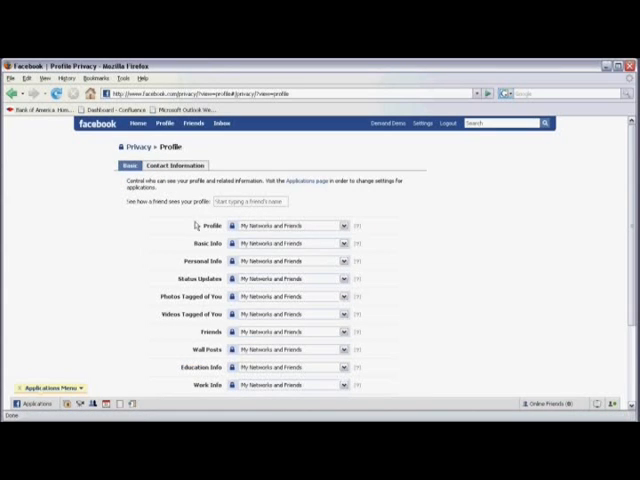
{"action": "mouse_move", "coordinate": [255, 226]}
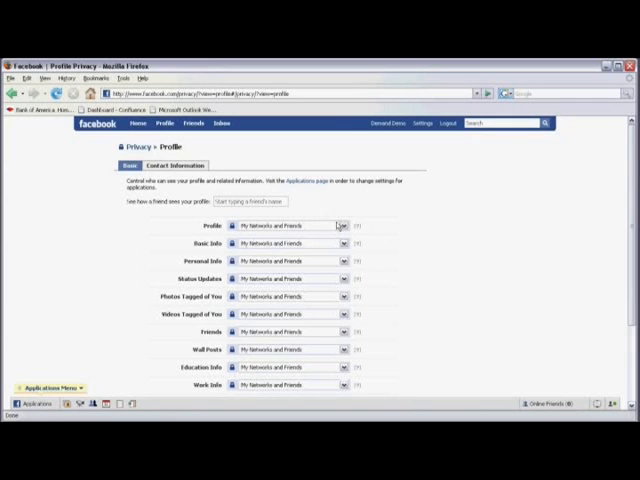
Change the Profile visibility dropdown to Only Friends
{"action": "left_click", "coordinate": [343, 223]}
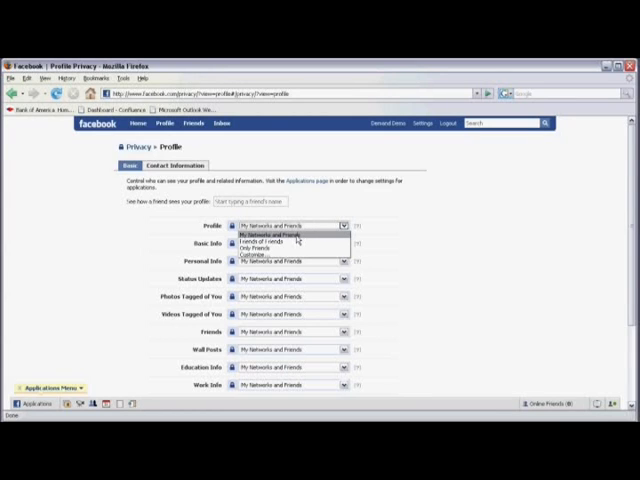
{"action": "mouse_move", "coordinate": [290, 243]}
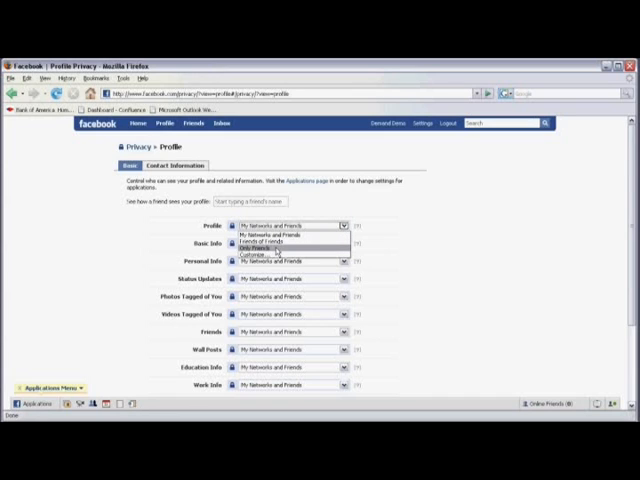
{"action": "left_click", "coordinate": [278, 247]}
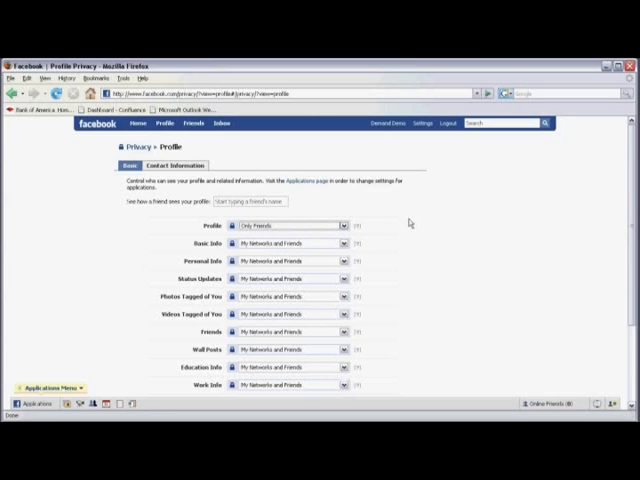
{"action": "mouse_move", "coordinate": [580, 208]}
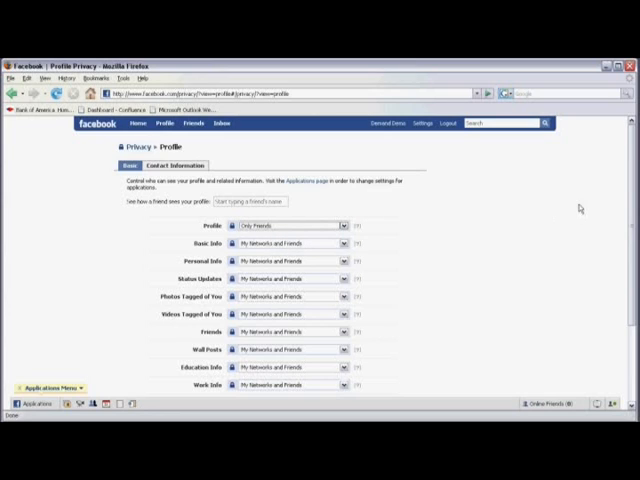
Save the Only Friends profile visibility with Save Changes
{"action": "scroll", "scroll_direction": "down", "scroll_amount": 3}
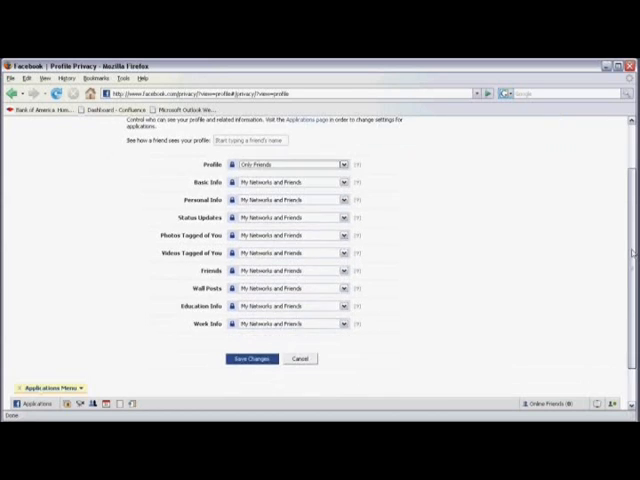
{"action": "scroll", "scroll_direction": "up", "scroll_amount": 3}
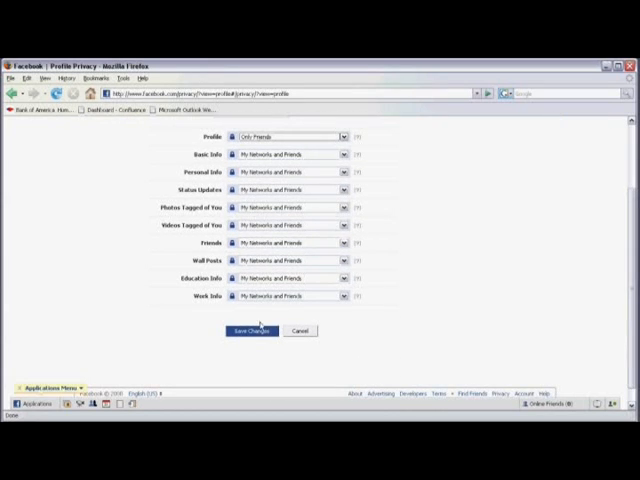
{"action": "left_click", "coordinate": [253, 331]}
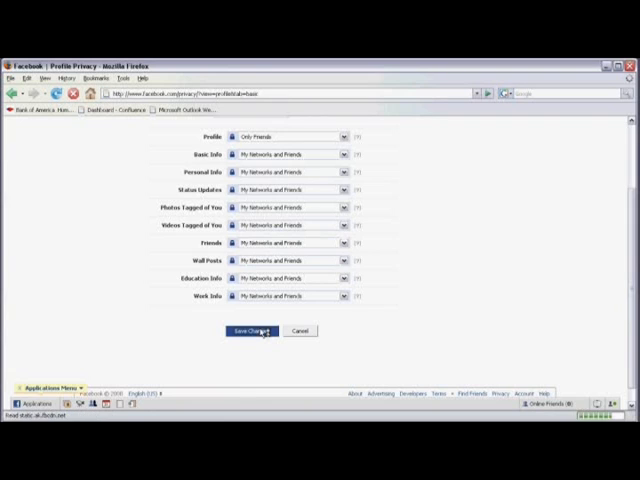
{"action": "left_click", "coordinate": [251, 331]}
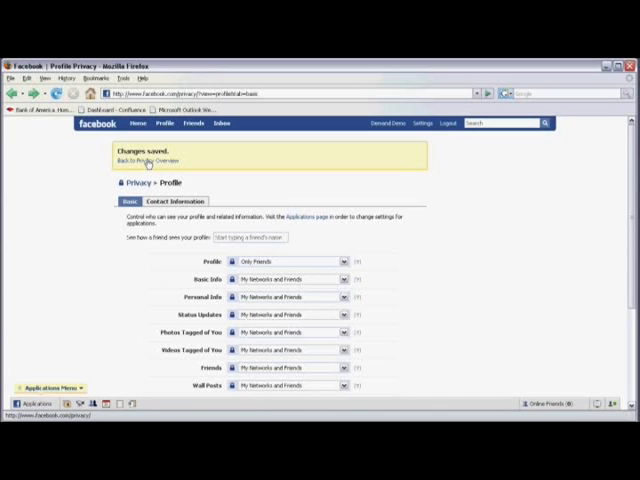
Return via the Back to Privacy Overview link in the saved notice
{"action": "left_click", "coordinate": [142, 160]}
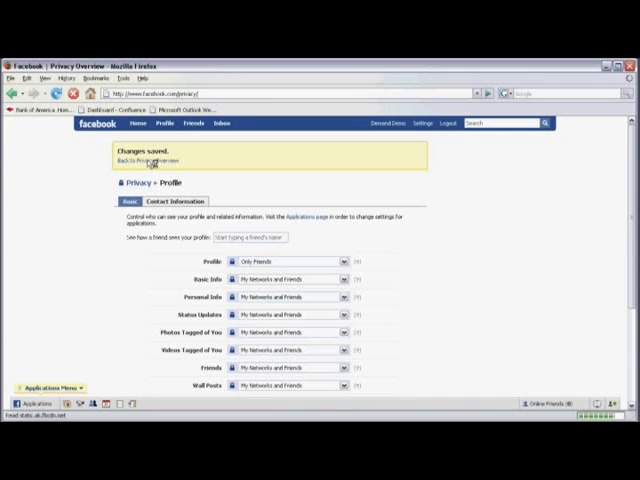
{"action": "left_click", "coordinate": [138, 160]}
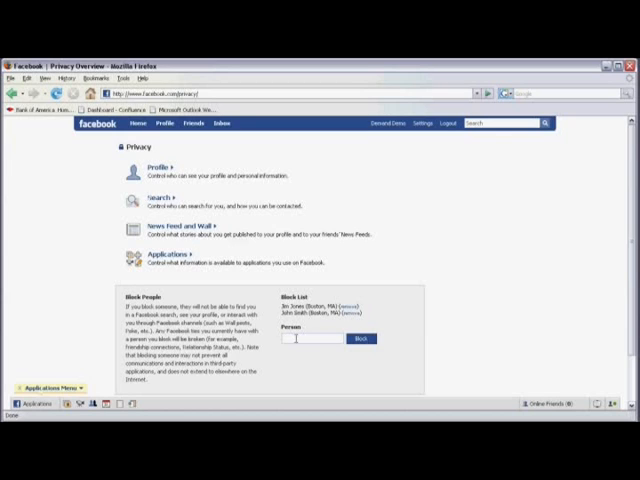
Type 'Jim Jones' into the Person field under Block List
{"action": "type", "text": "X"}
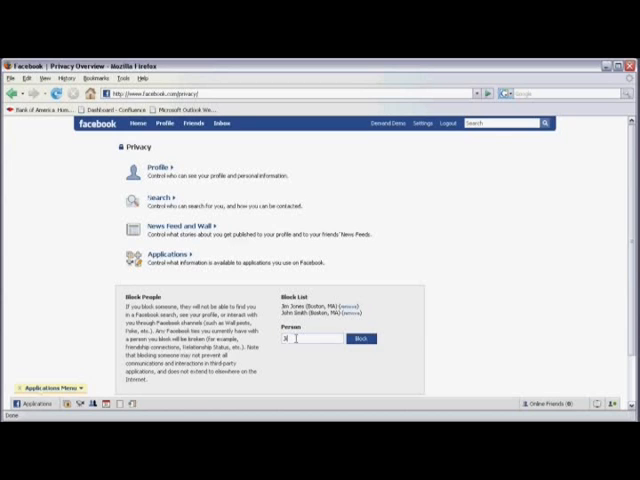
{"action": "type", "text": "Jim Jones"}
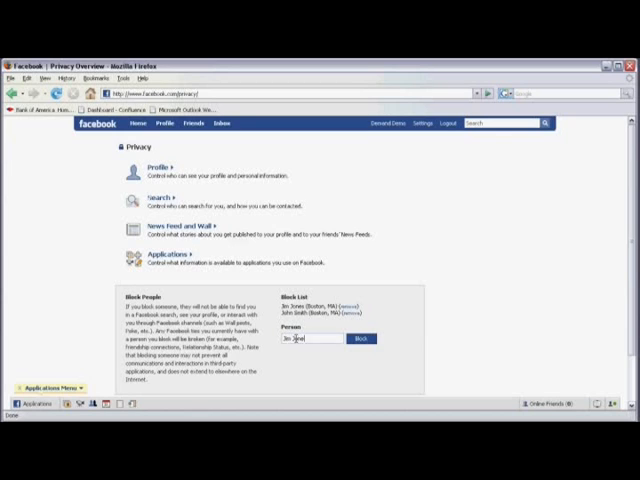